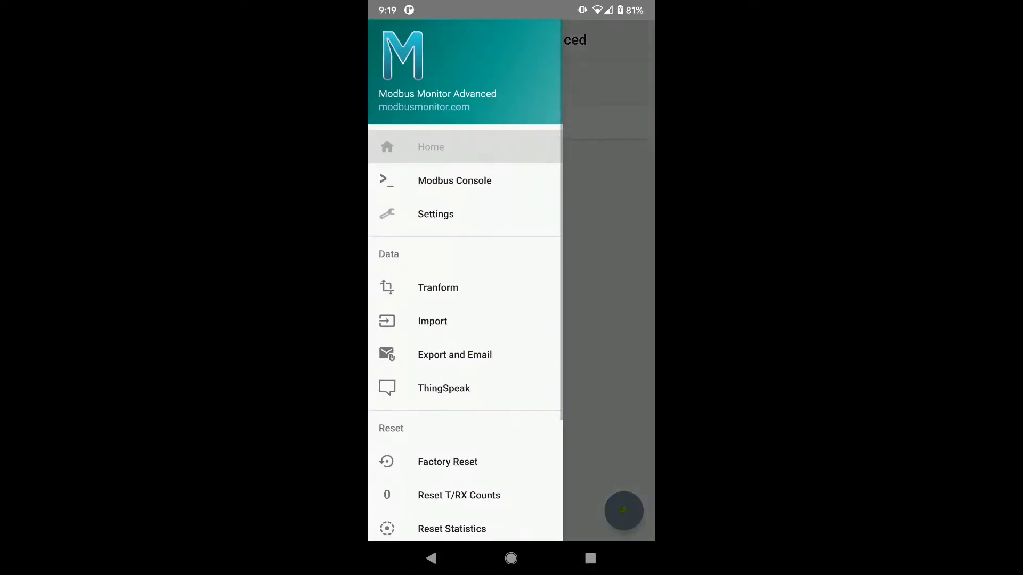
Step: Factory reset the app, clearing its data point list, and select Bluetooth as the connection type
click(447, 462)
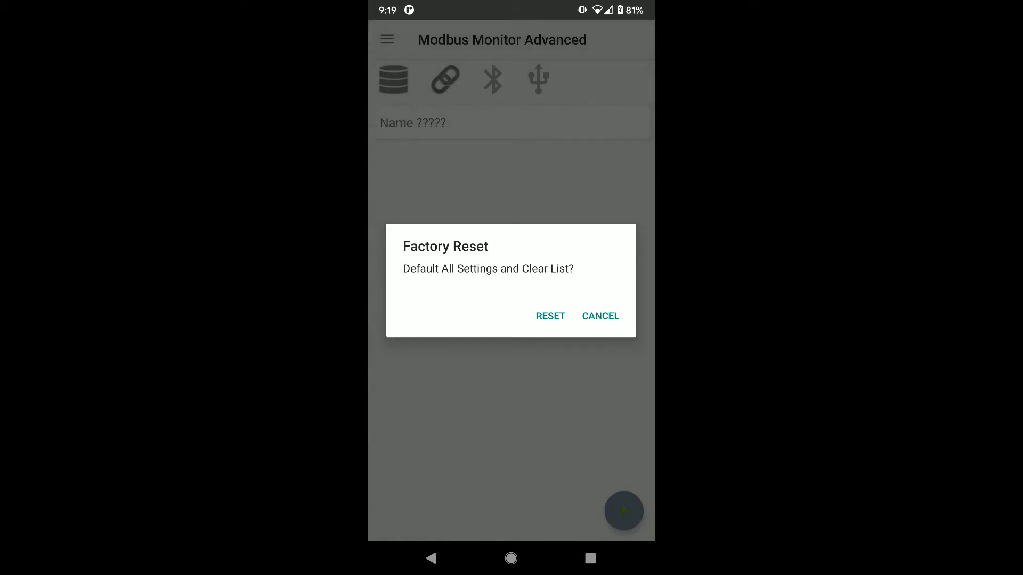
click(550, 316)
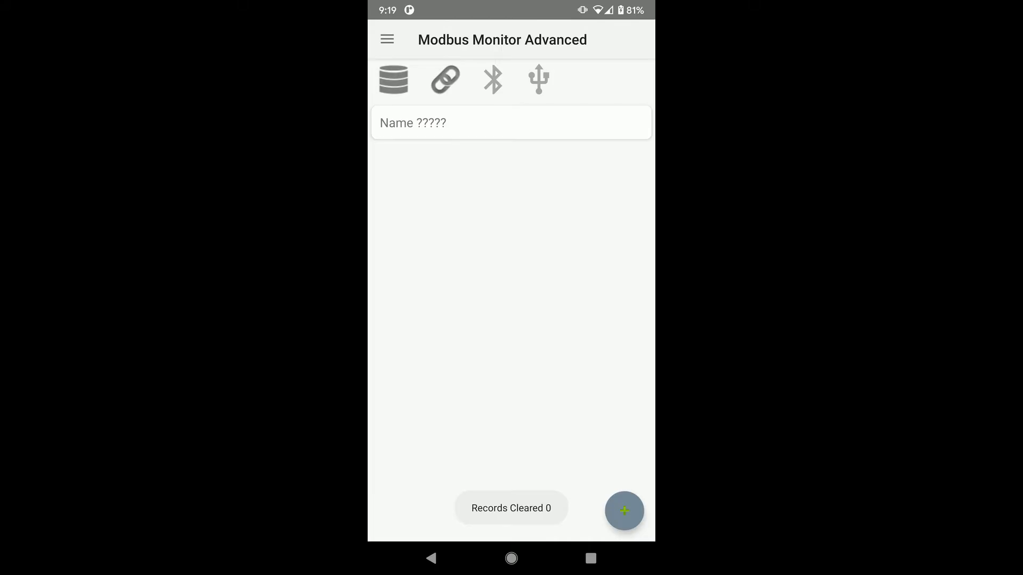
click(492, 79)
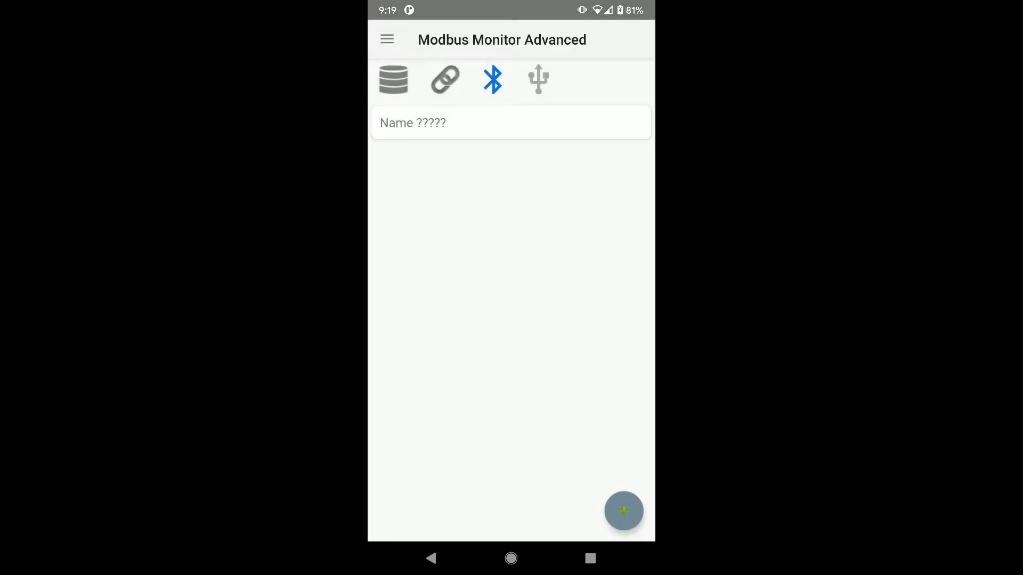
Step: Scan twice for nearby Bluetooth devices, locating SPP 1.2, then close the device list
click(492, 78)
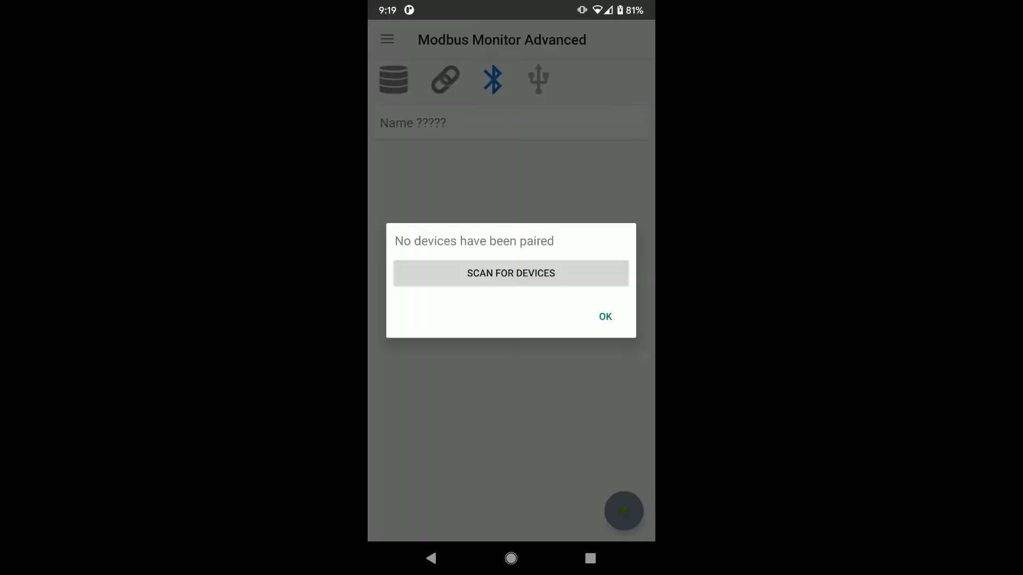
click(511, 273)
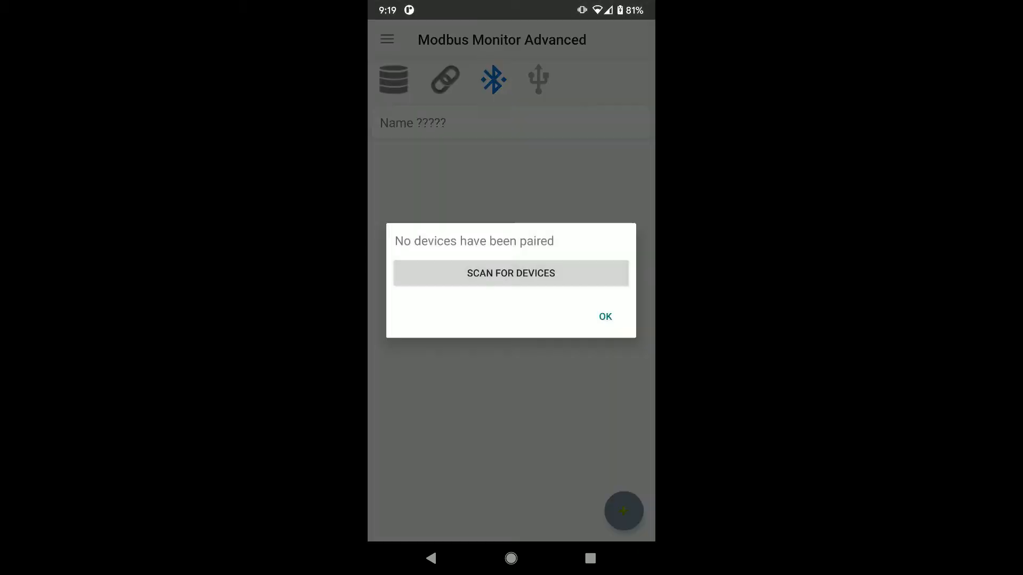
click(510, 272)
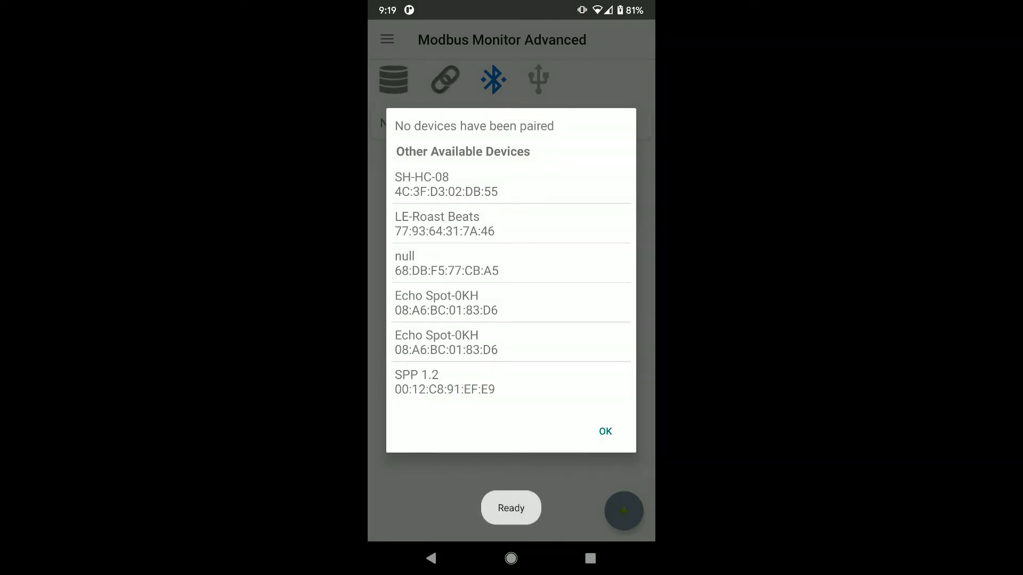
click(604, 431)
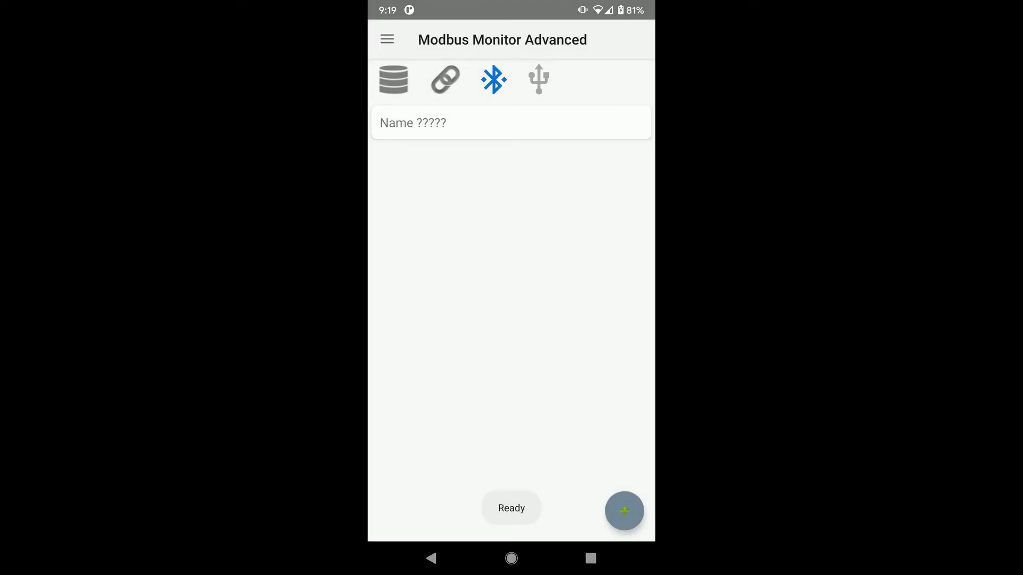
Step: Add a data point on Bluetooth BR/EDR/LE using the SPP 1.2 dongle (00:12:C8:91:EF:E9)
click(624, 511)
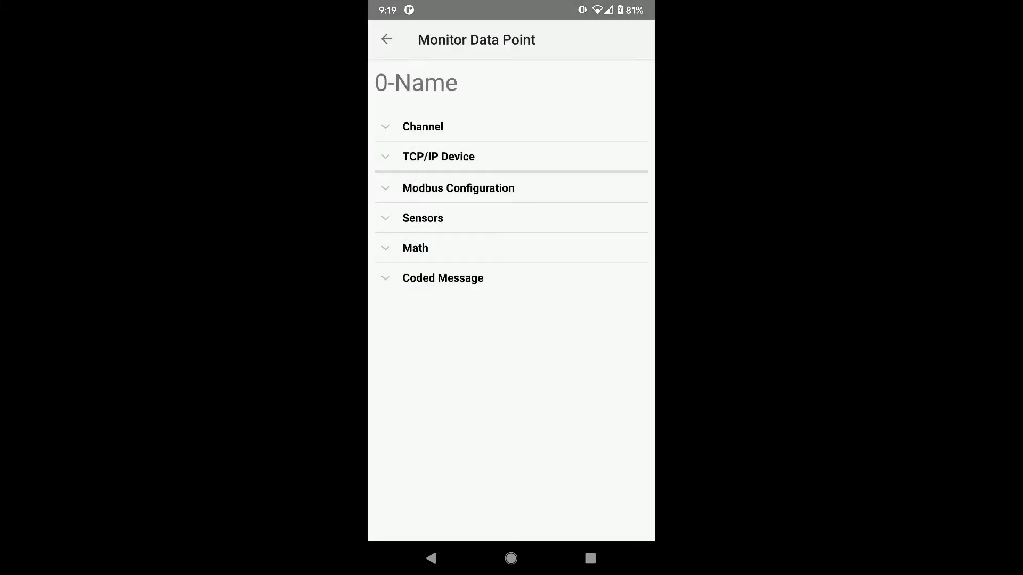
click(423, 126)
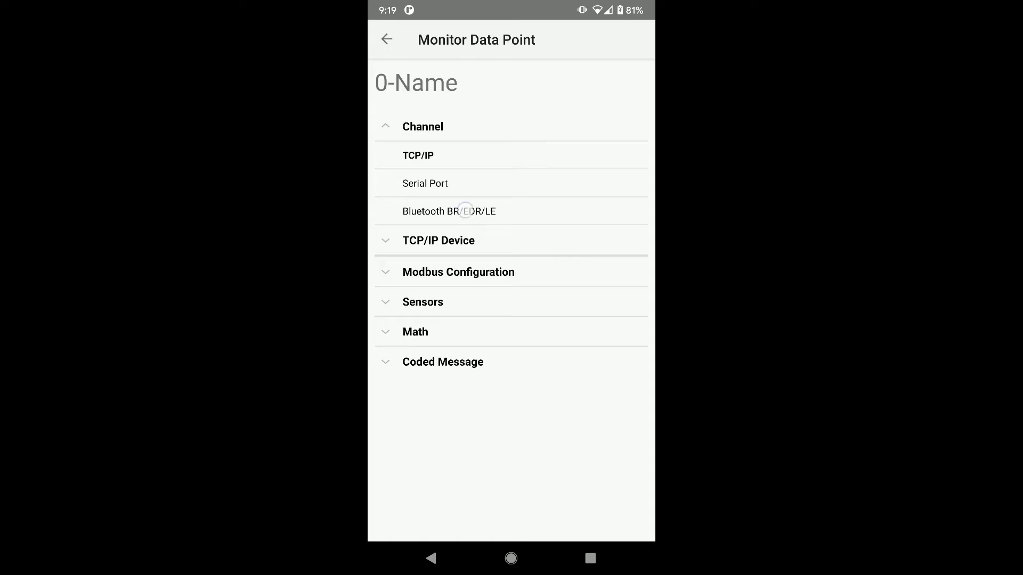
click(448, 211)
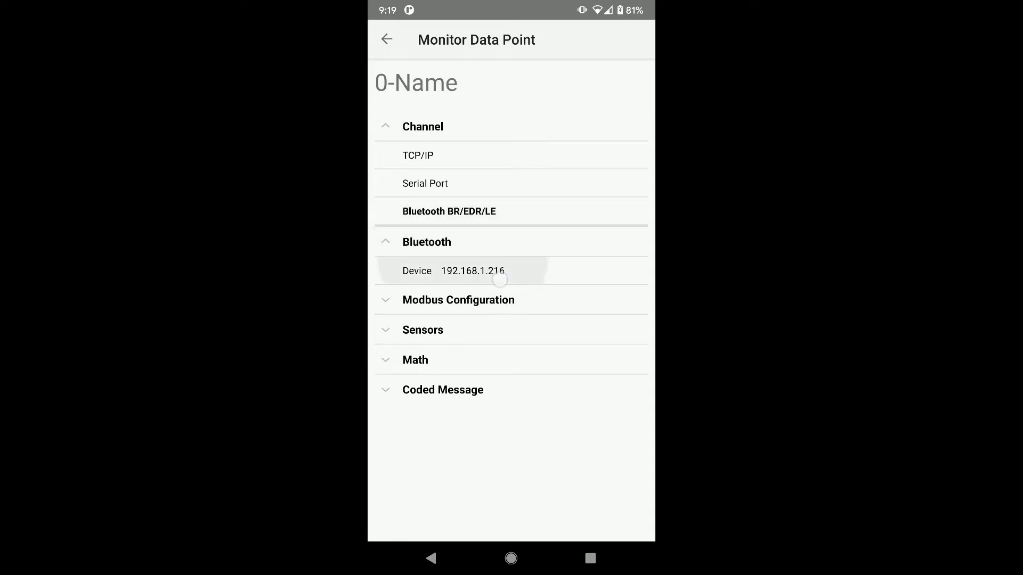
click(473, 270)
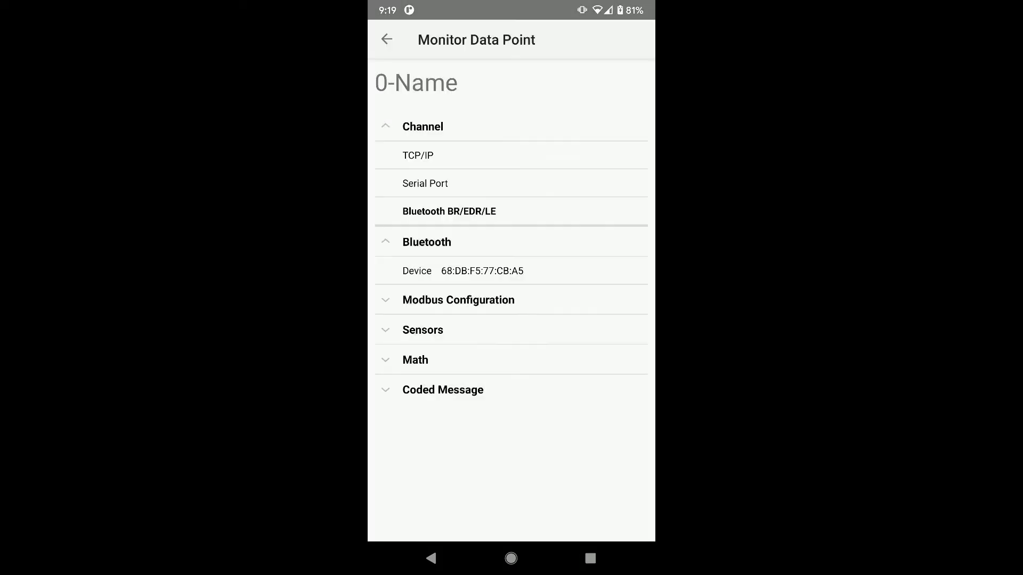
click(482, 271)
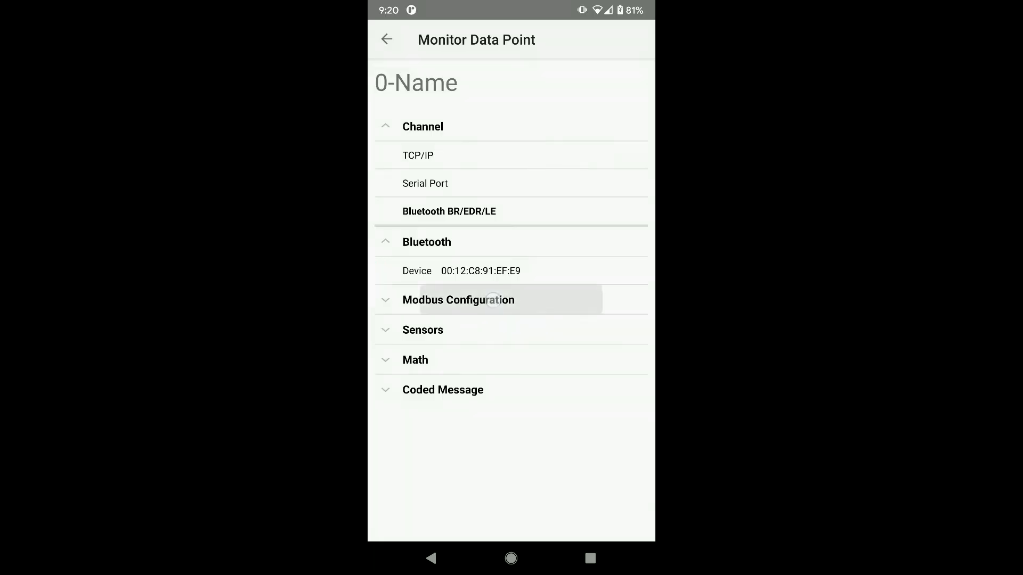
click(458, 300)
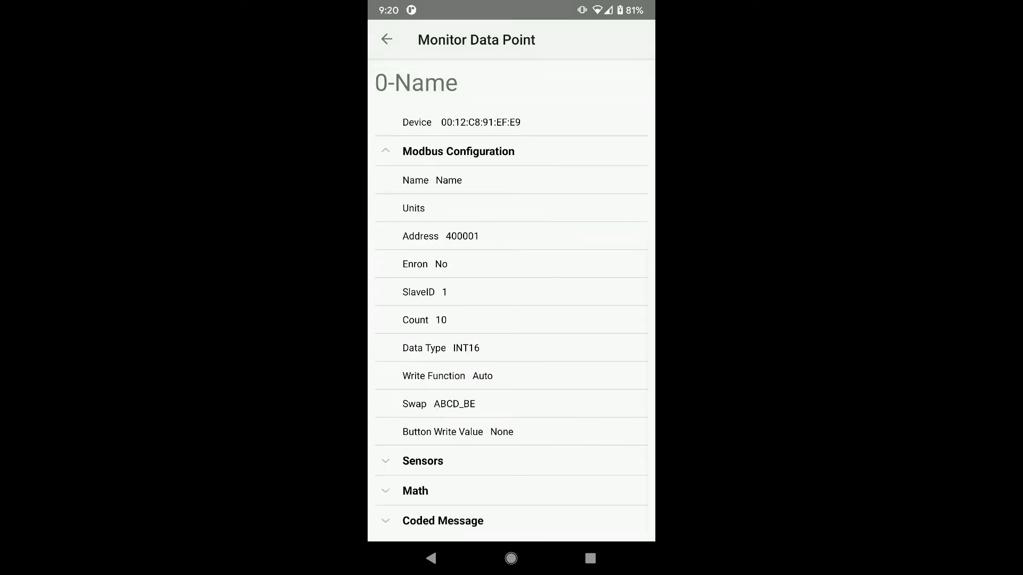
Step: Set the register Count to 1 and save, triggering the SPP 1.2 pairing request
click(424, 320)
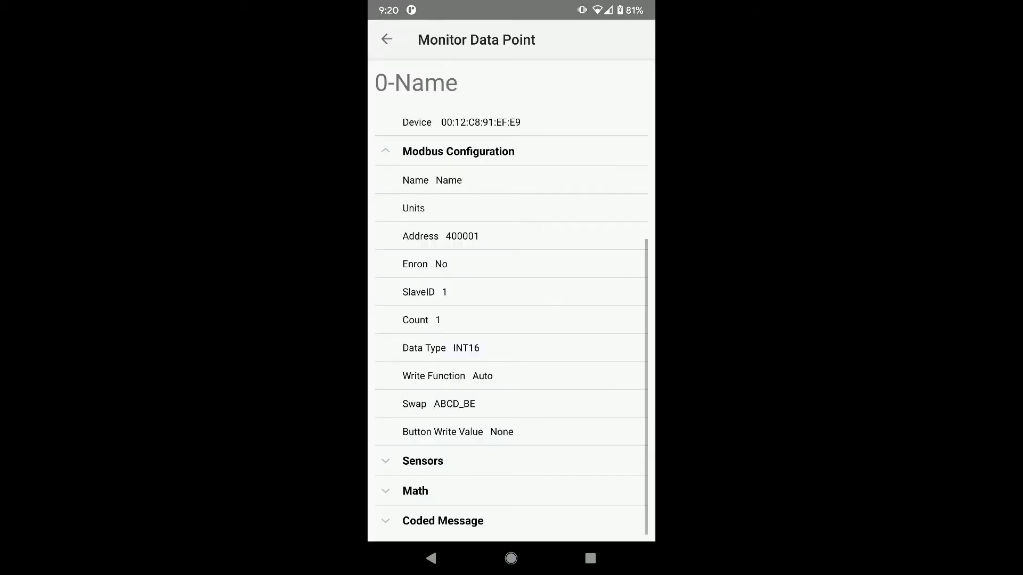
click(386, 39)
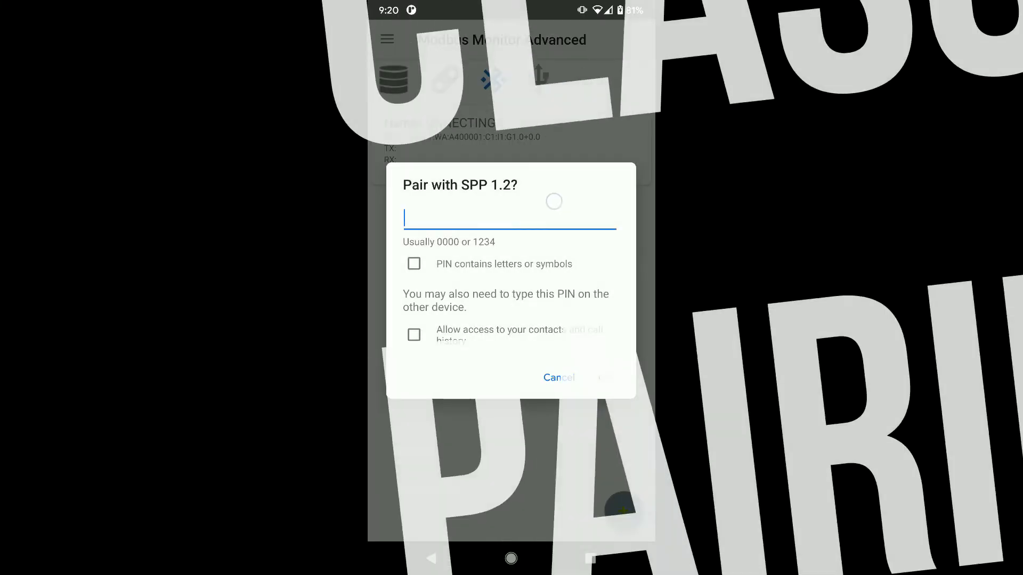
Step: Pair SPP 1.2 with PIN 000, let polling read 53, then stop communications
text(000)
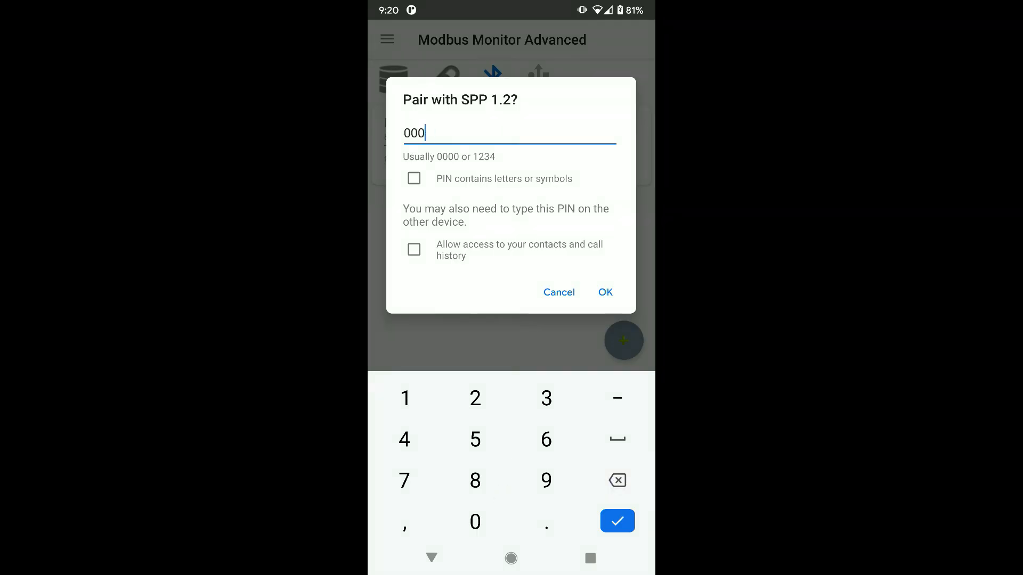
click(604, 291)
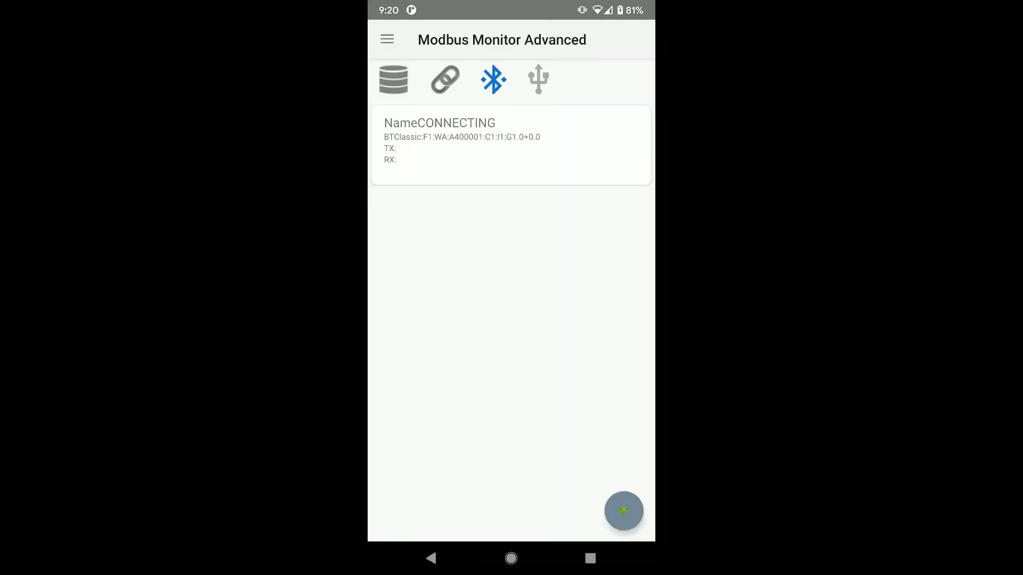
click(445, 79)
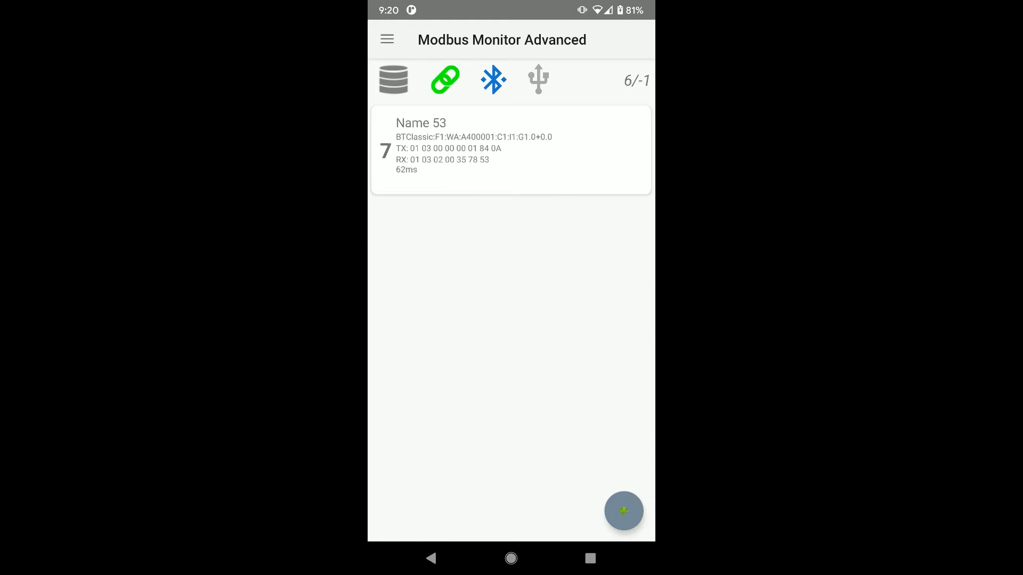
click(444, 79)
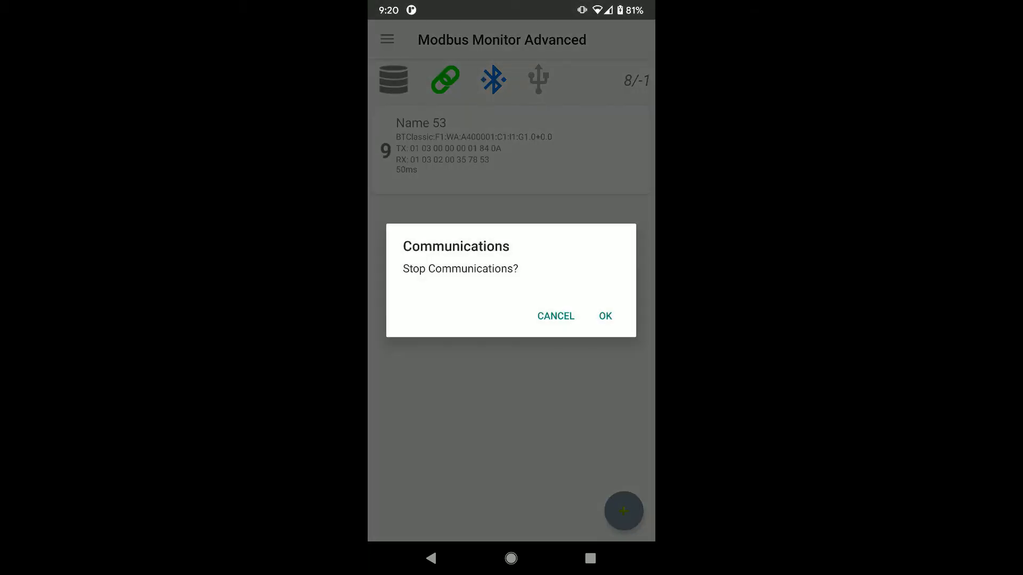
click(604, 316)
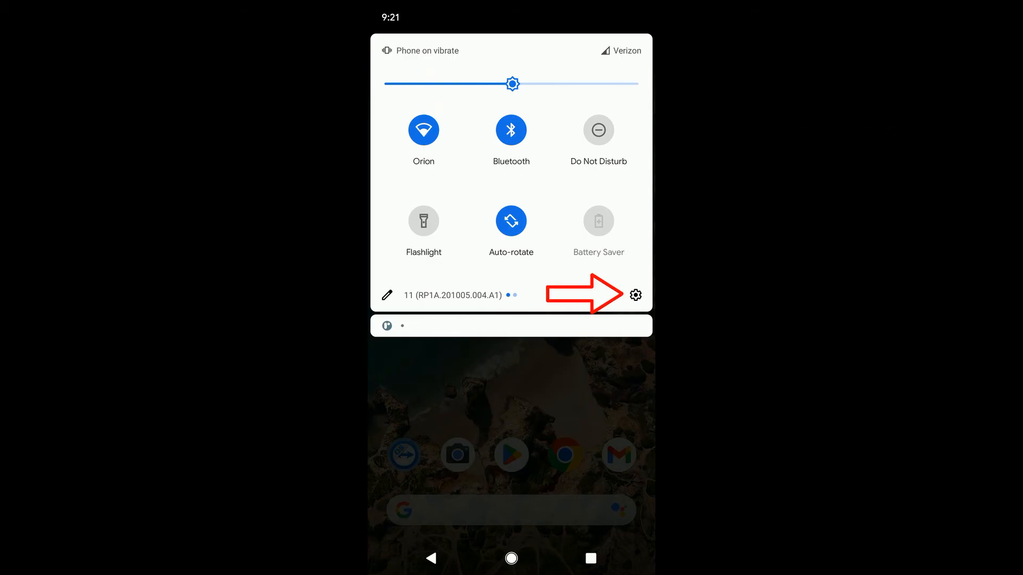
Step: Forget the SPP 1.2 device in Android's Connected devices settings
click(634, 294)
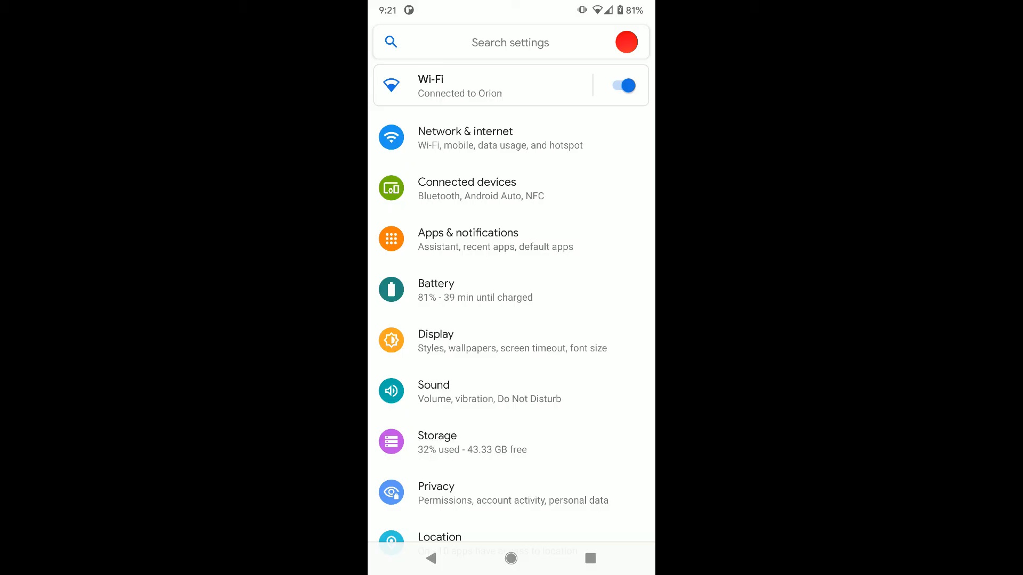
click(467, 189)
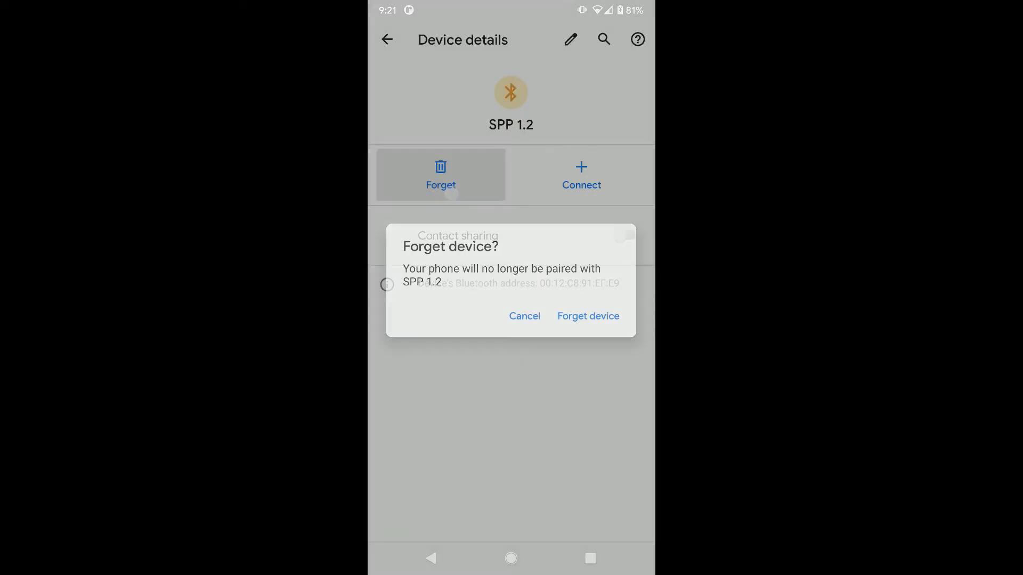
click(587, 316)
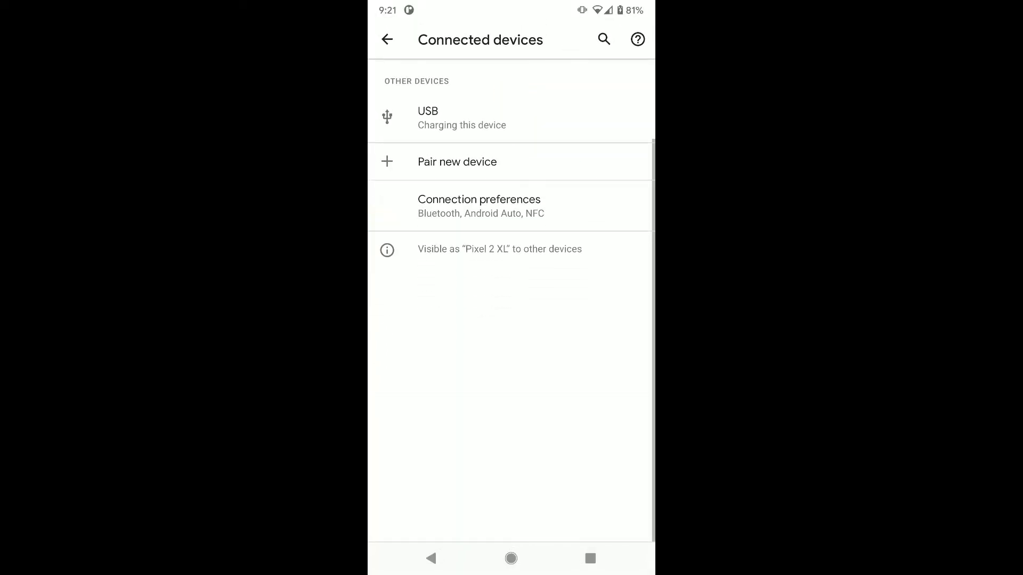
Step: Re-pair SPP 1.2 via Pair new device with its PIN, then return to Modbus Monitor
click(457, 162)
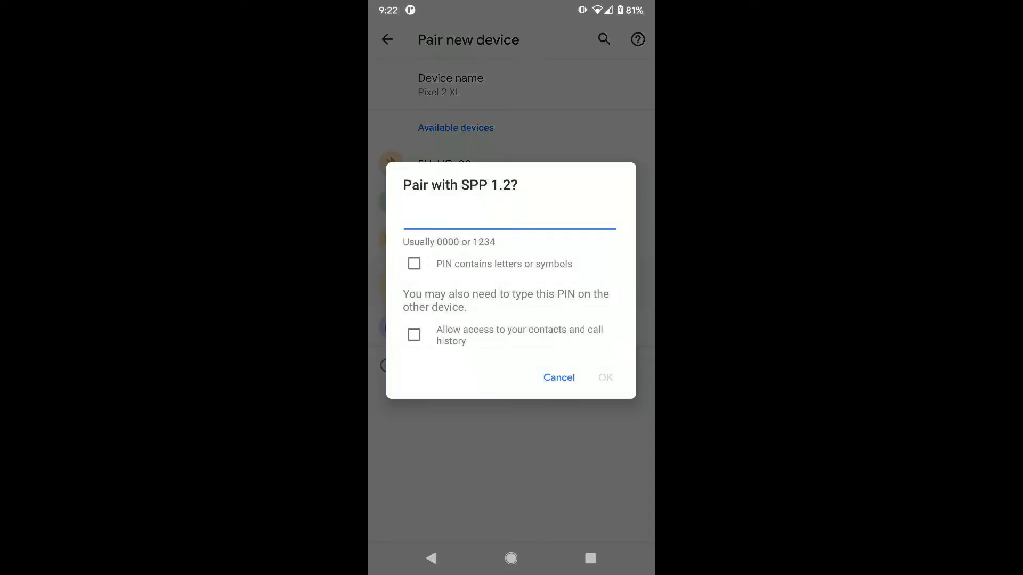
text(000)
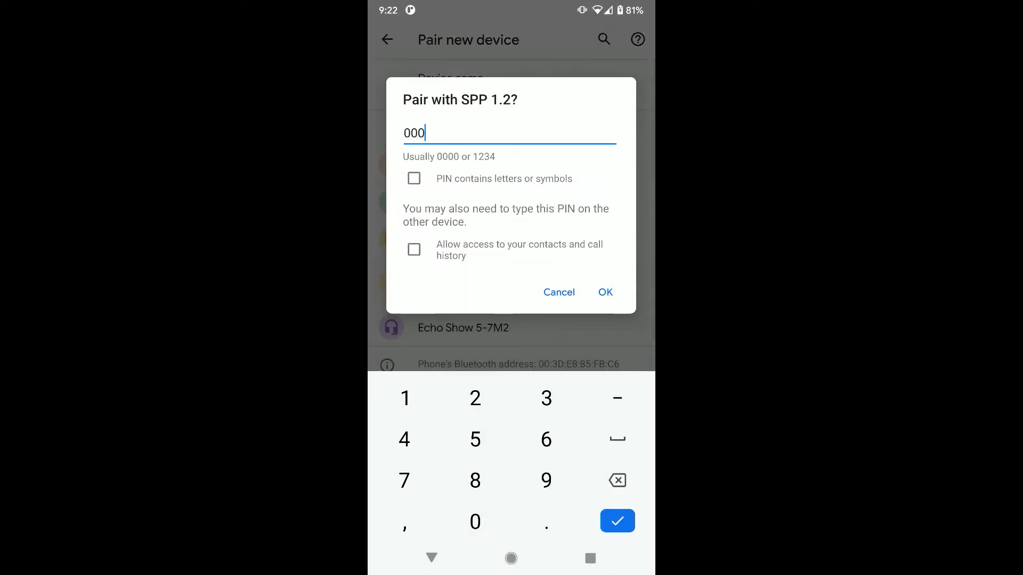
click(604, 293)
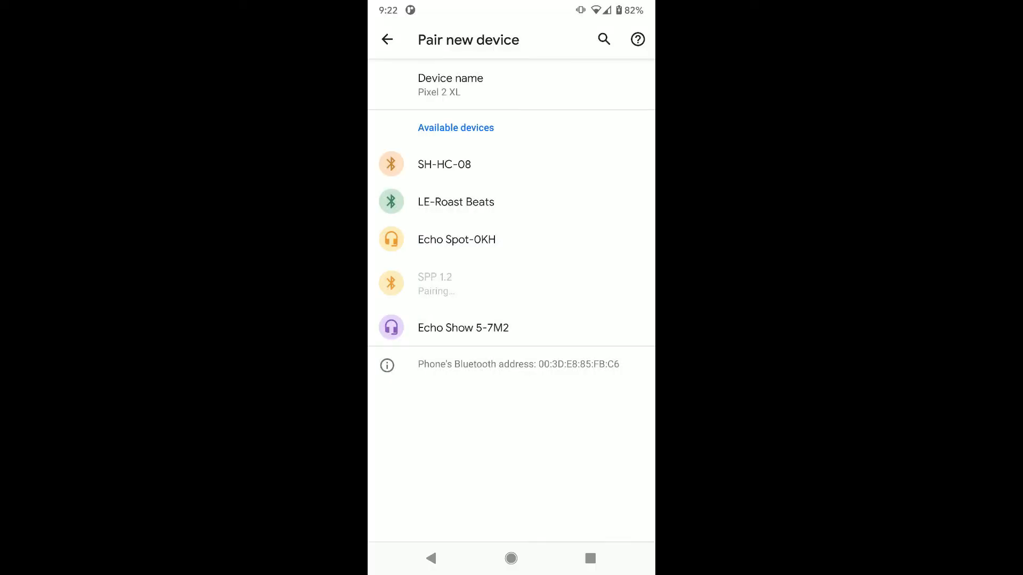
click(386, 39)
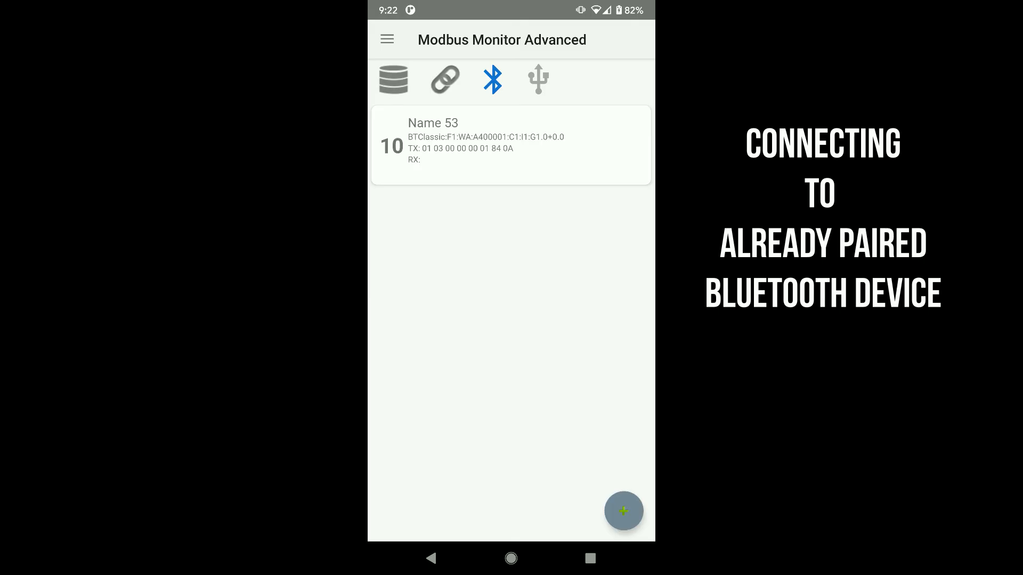
Step: Edit the data point to reselect channel Bluetooth BR/EDR/LE, then request starting communications
click(510, 145)
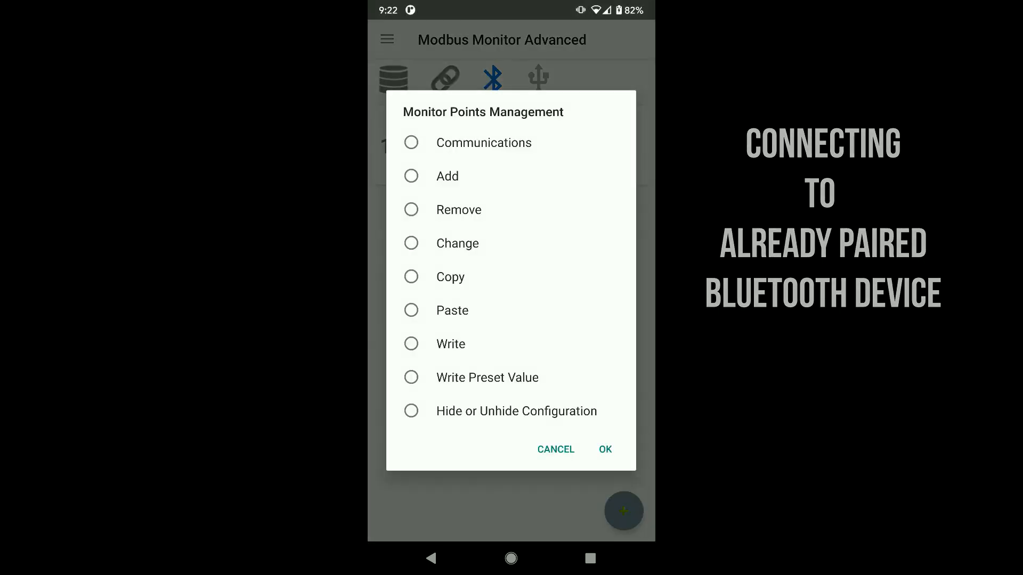
click(603, 450)
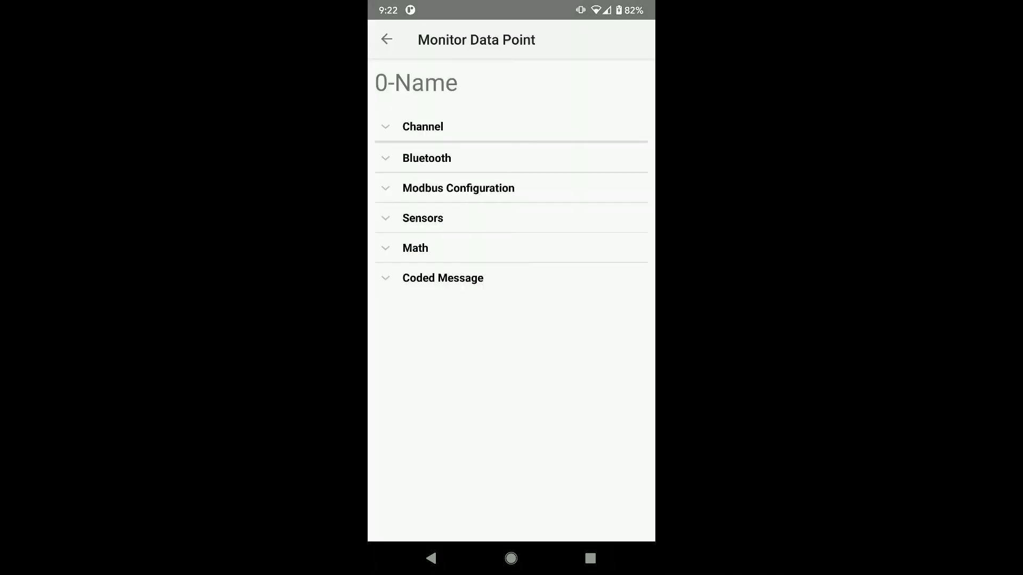
click(426, 158)
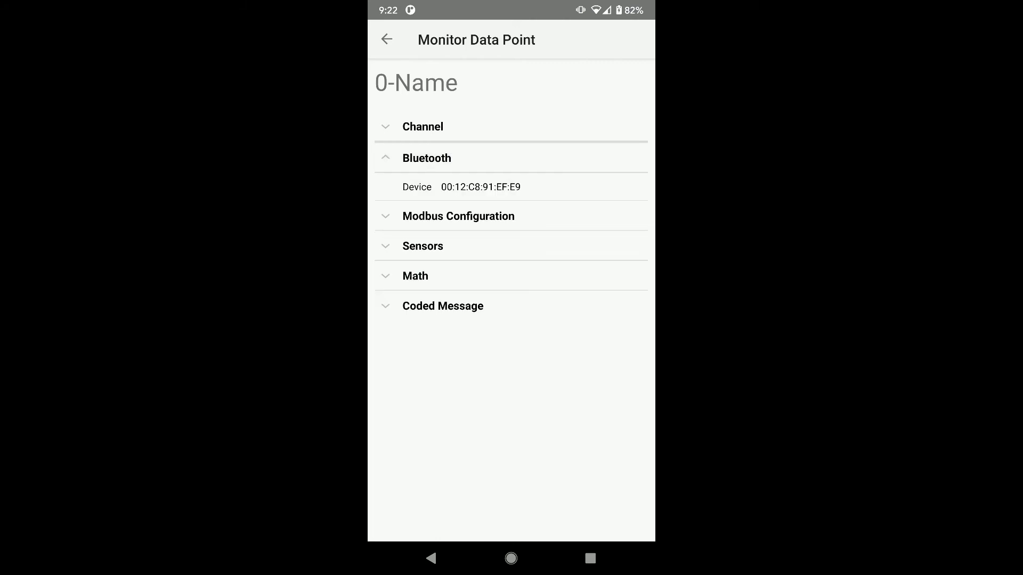
click(423, 127)
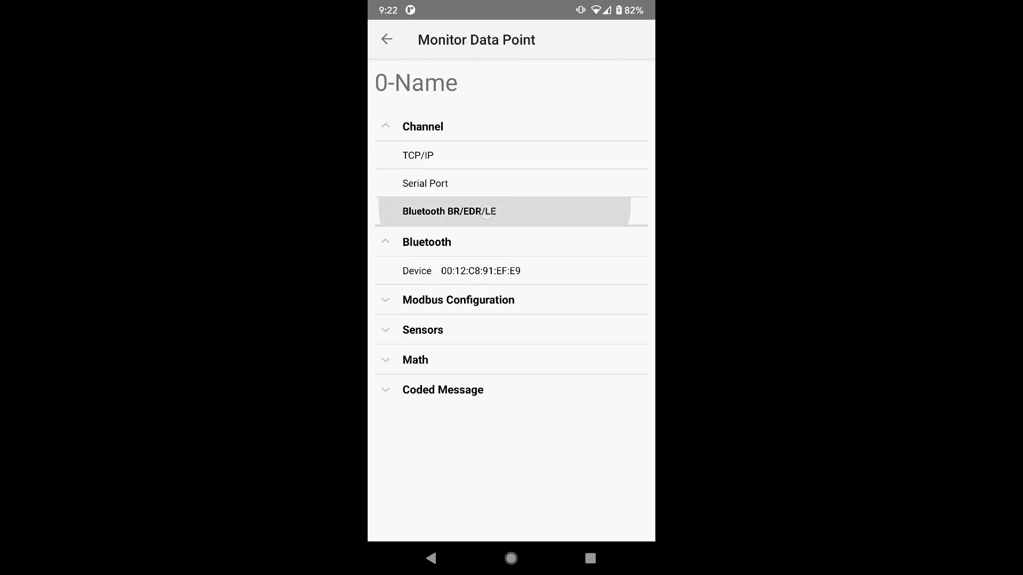
click(479, 271)
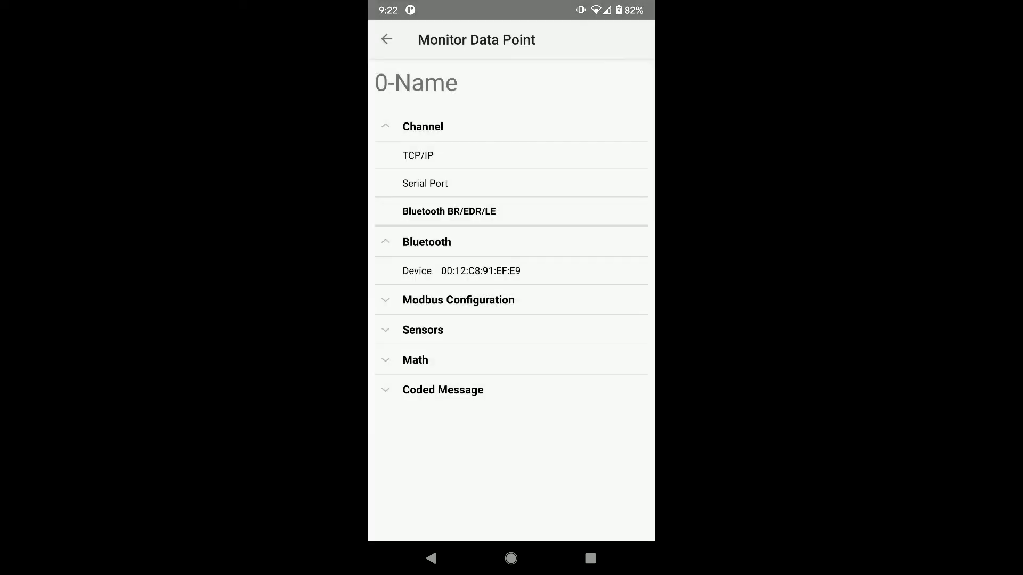
click(386, 38)
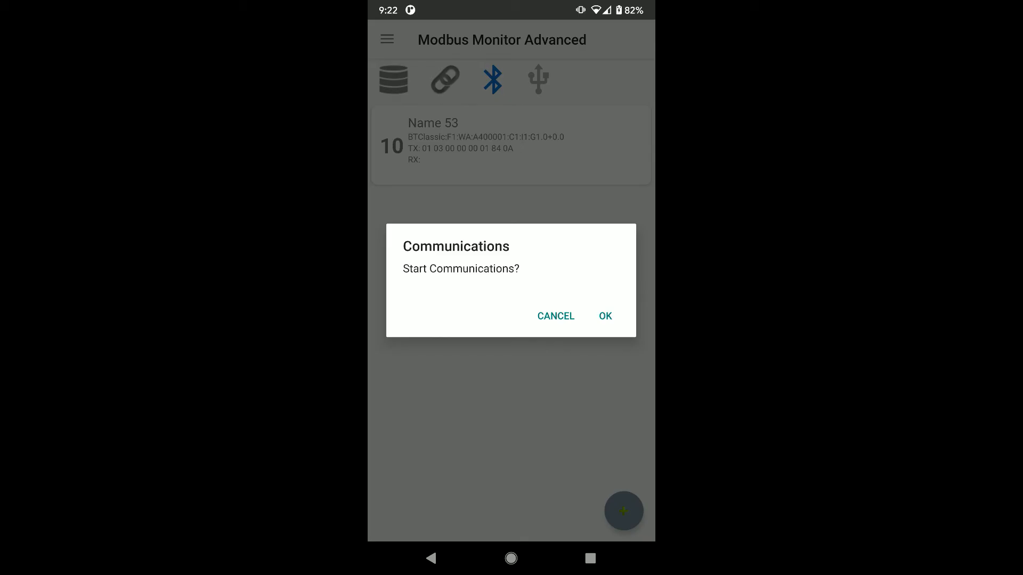
Step: Start communications, watch register replies such as 775 arrive, then bring up the stop prompt
click(604, 316)
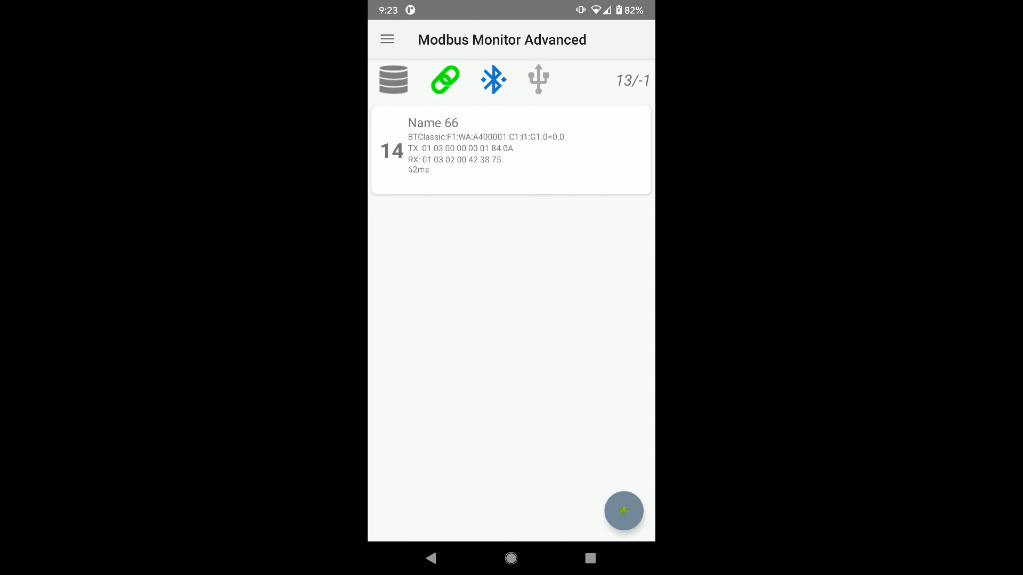
click(444, 79)
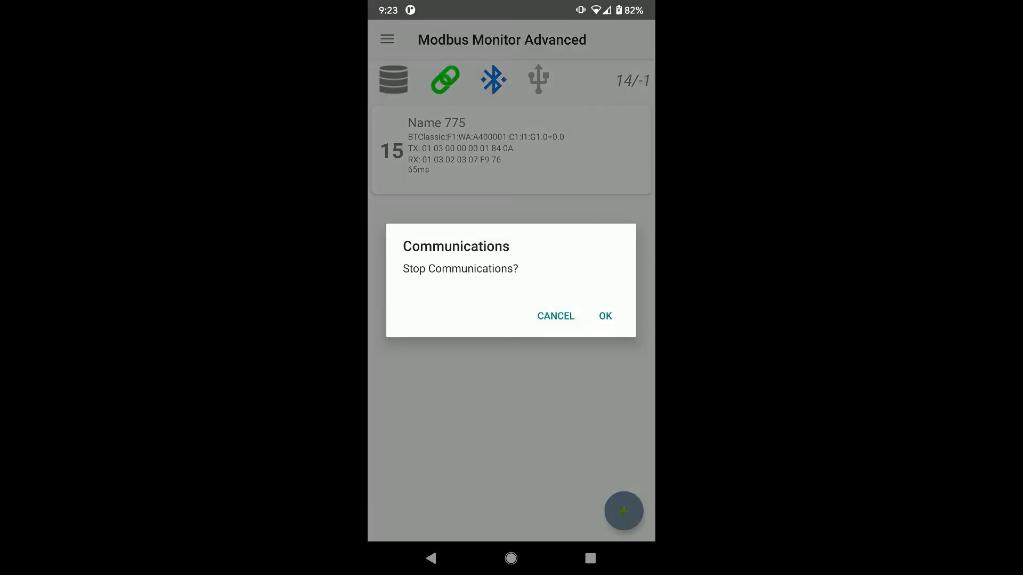